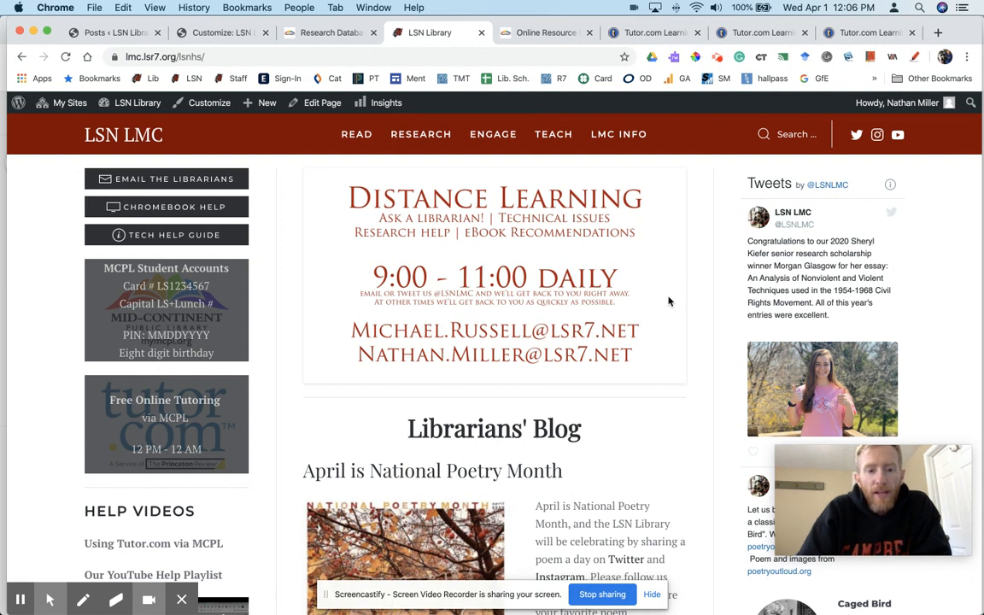
mouse_move(270, 328)
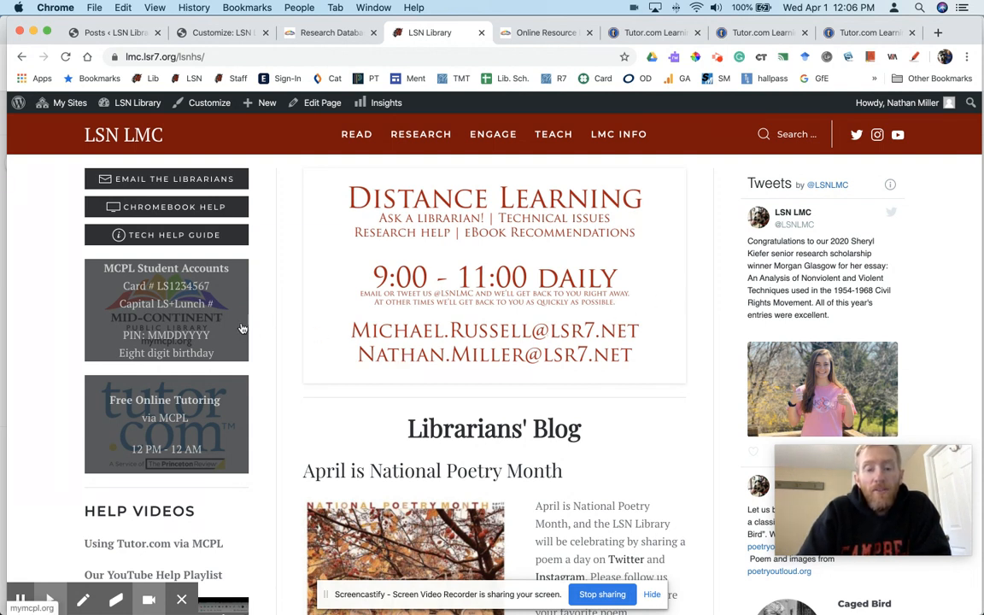
mouse_move(645, 253)
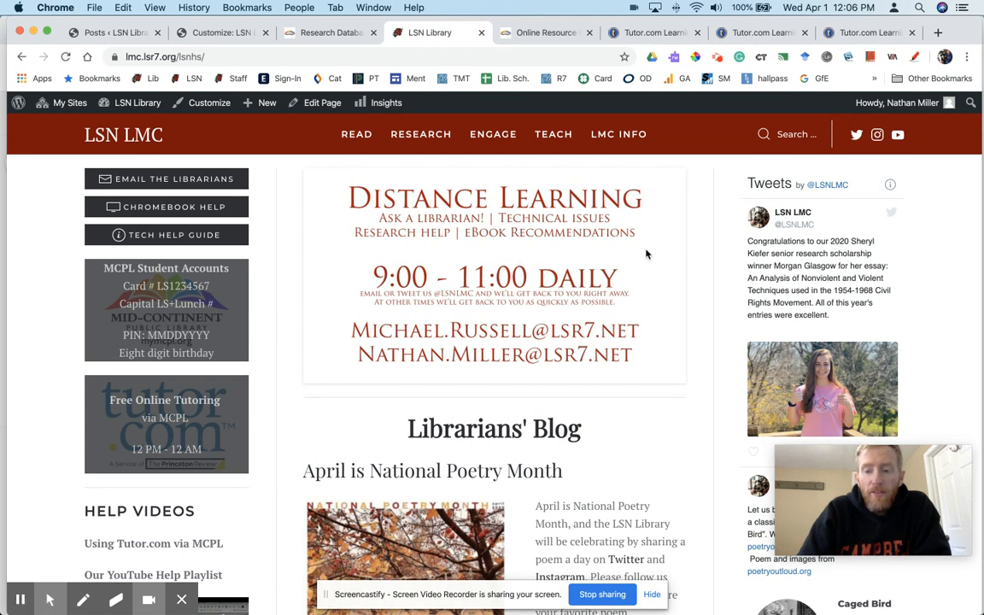
mouse_move(378, 238)
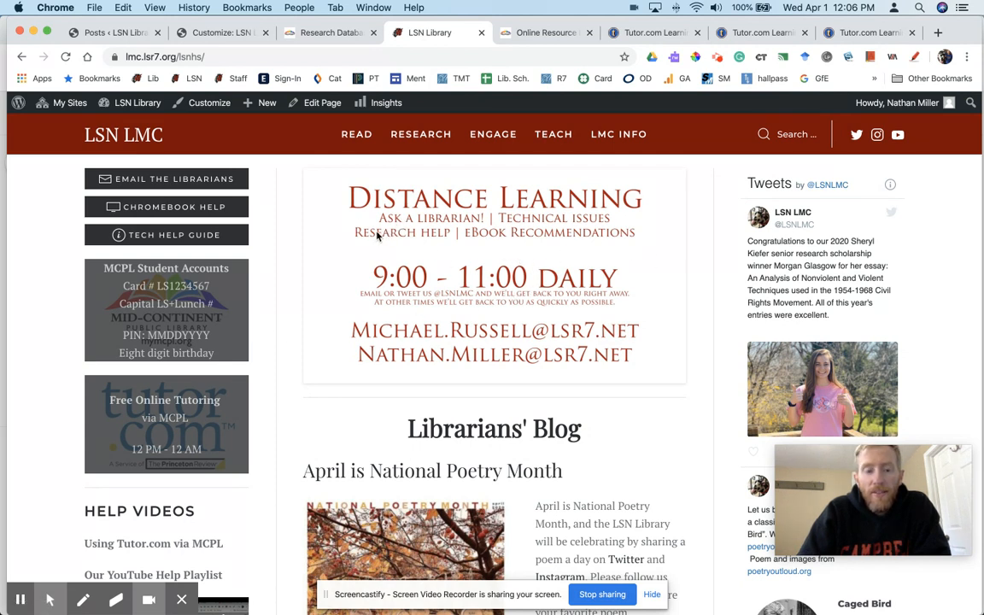
mouse_move(294, 222)
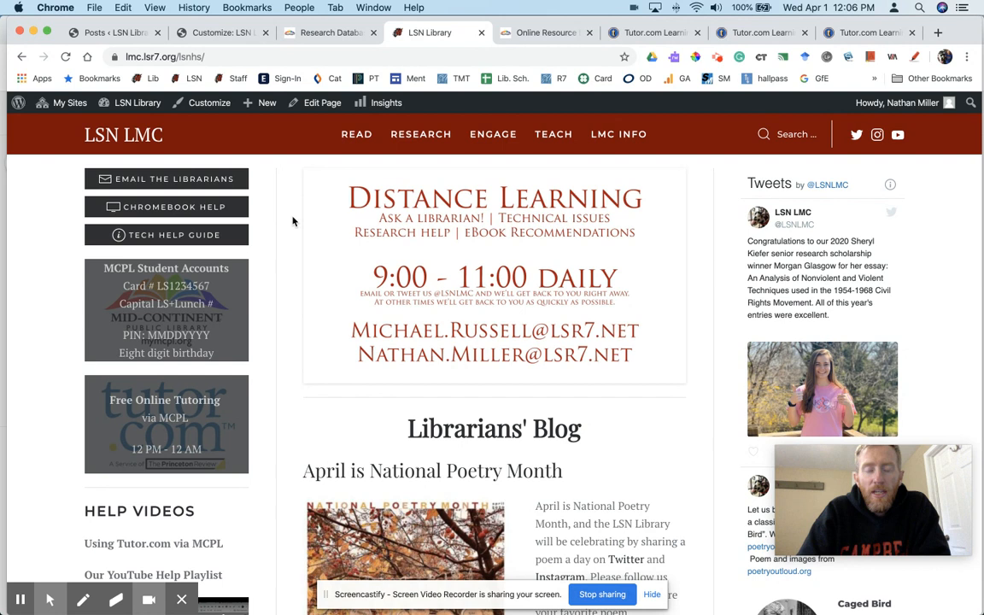
mouse_move(288, 304)
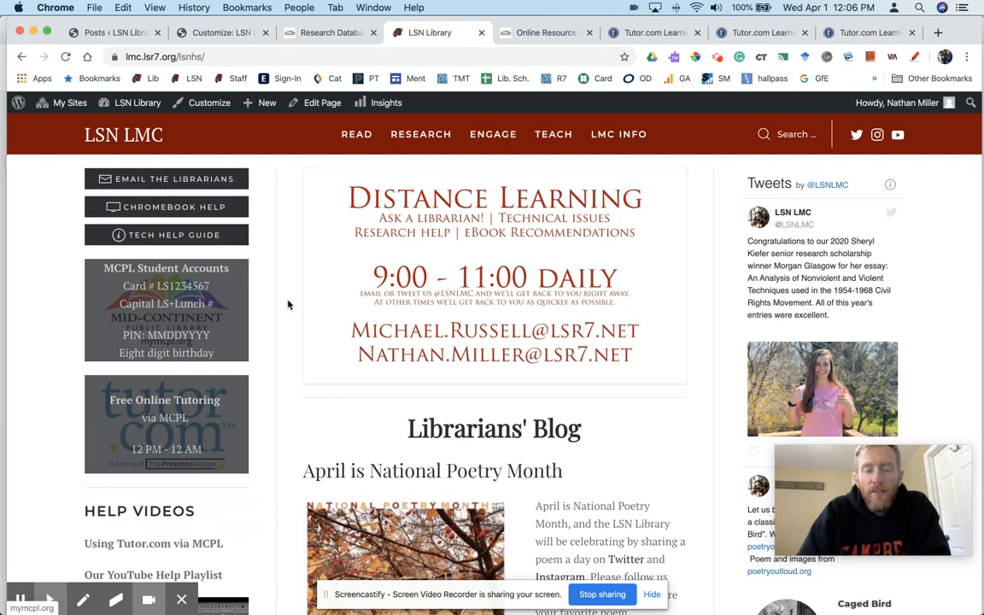
mouse_move(145, 277)
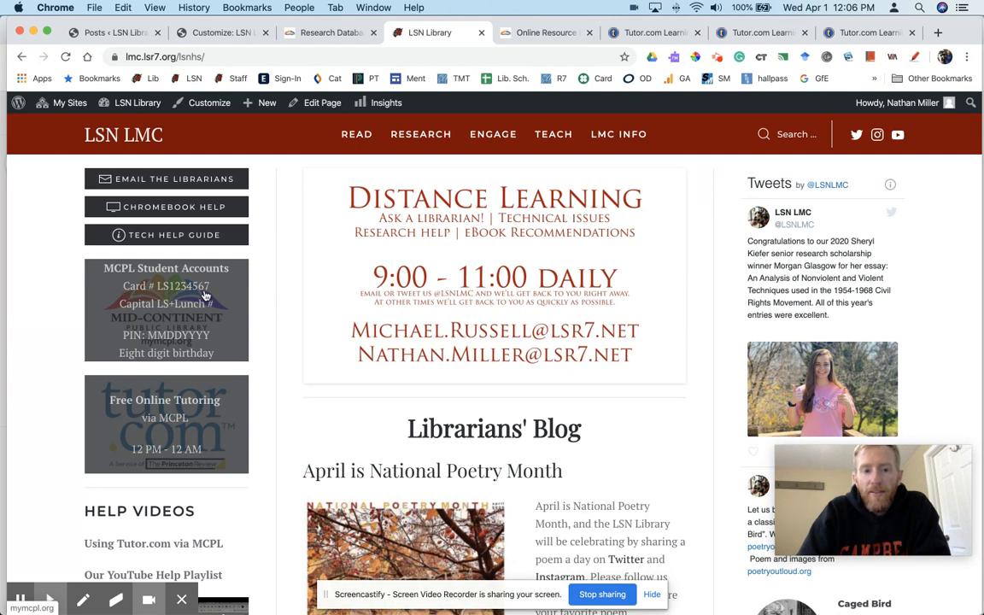
mouse_move(162, 340)
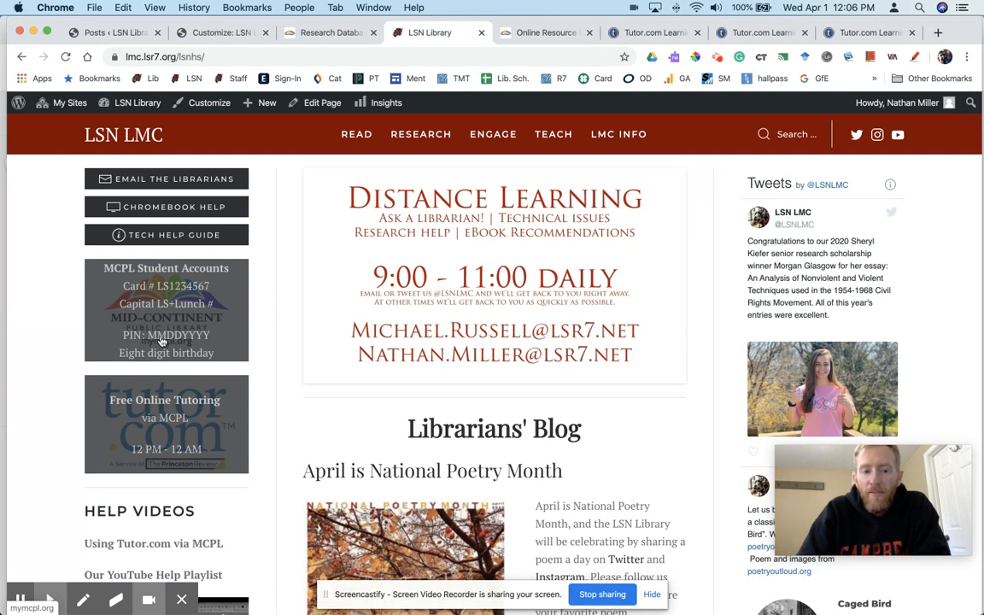
mouse_move(225, 339)
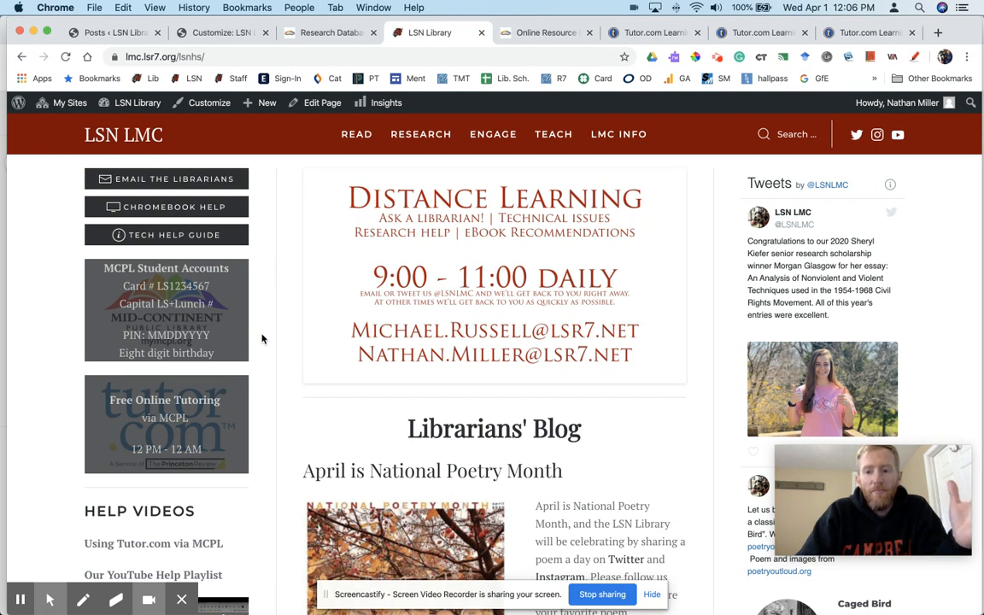
mouse_move(222, 415)
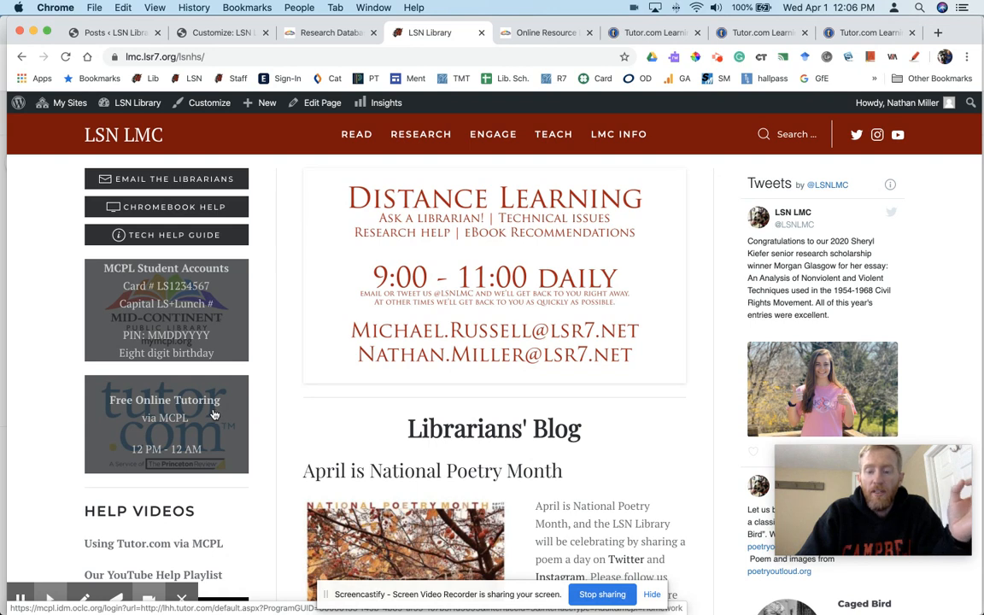
Step: Follow the Free Online Tutoring via MCPL sidebar link to the library card login page
left_click(492, 133)
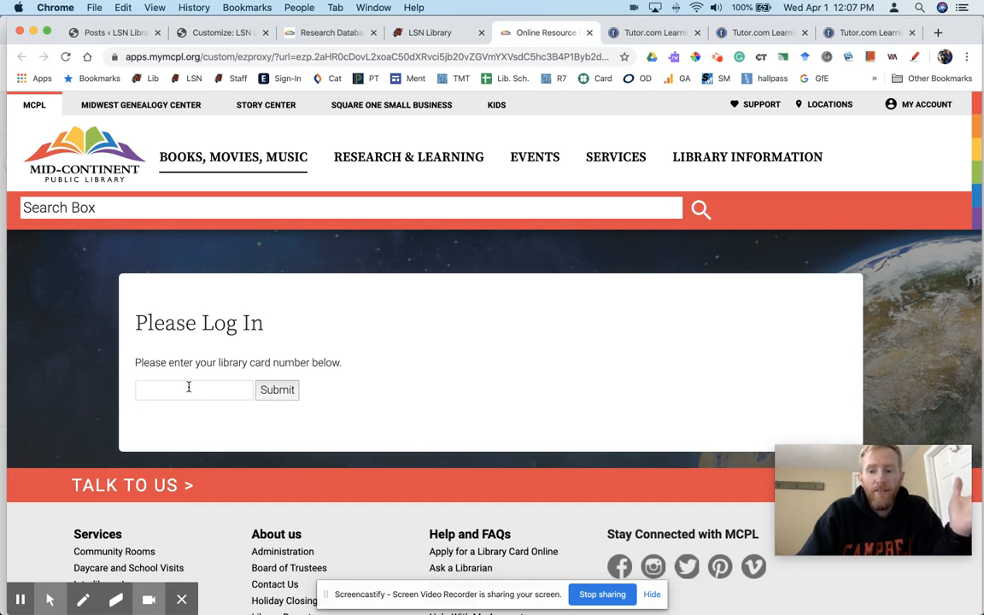
mouse_move(407, 300)
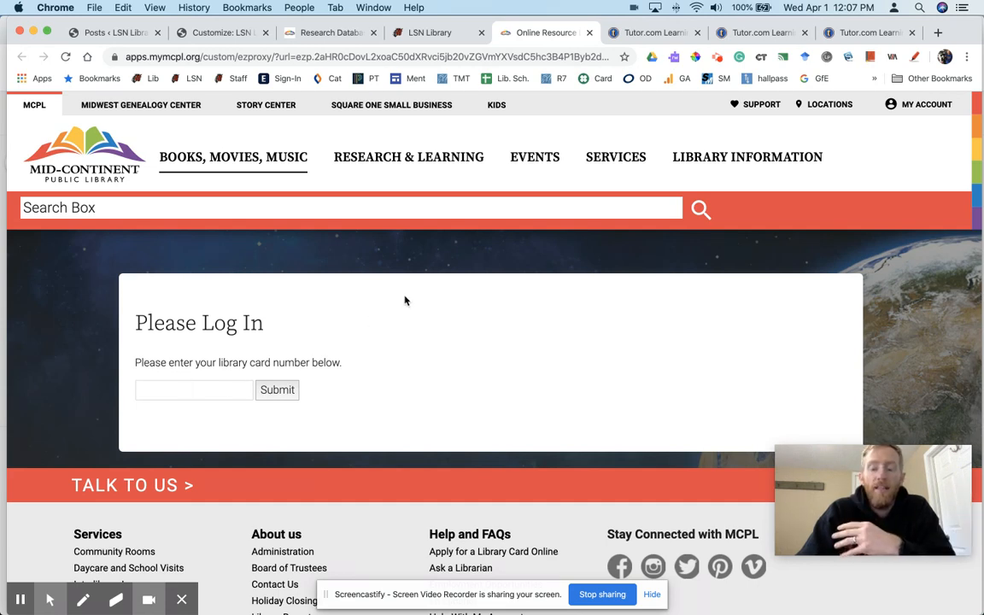
Step: Switch to the Tutor.com tab showing its welcome page with Get a Tutor Now
left_click(653, 33)
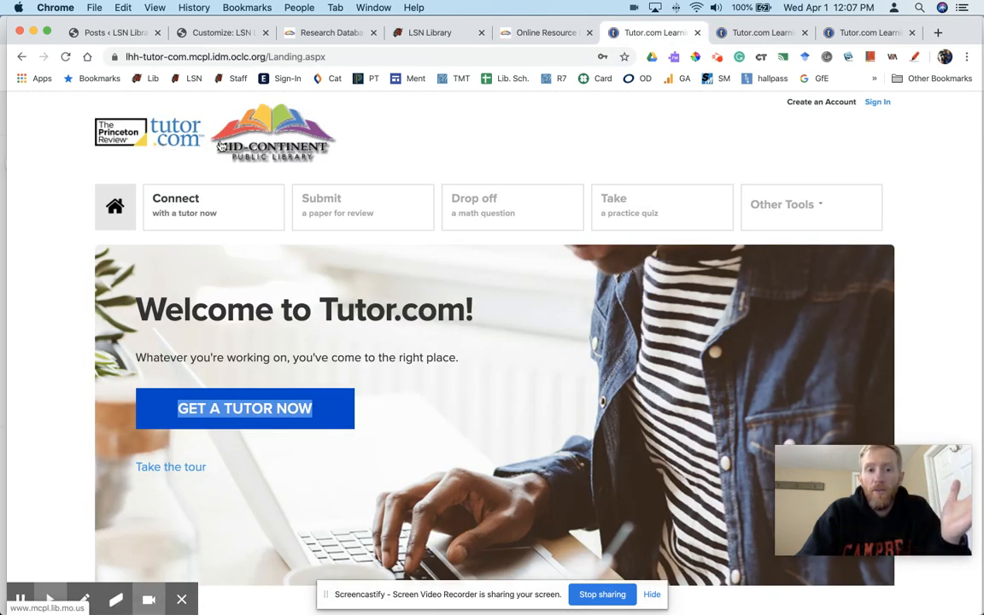
mouse_move(335, 157)
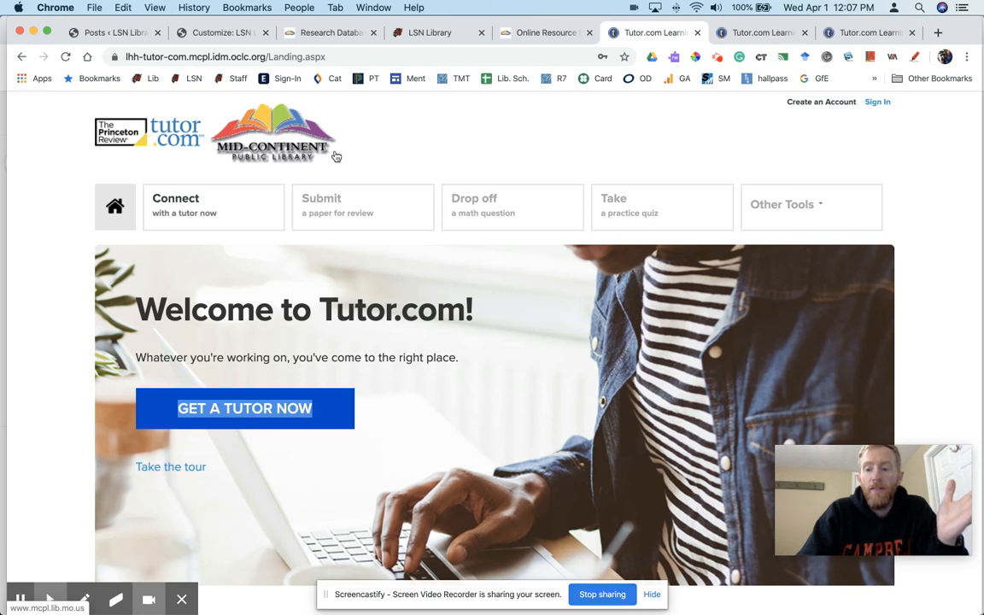
mouse_move(340, 157)
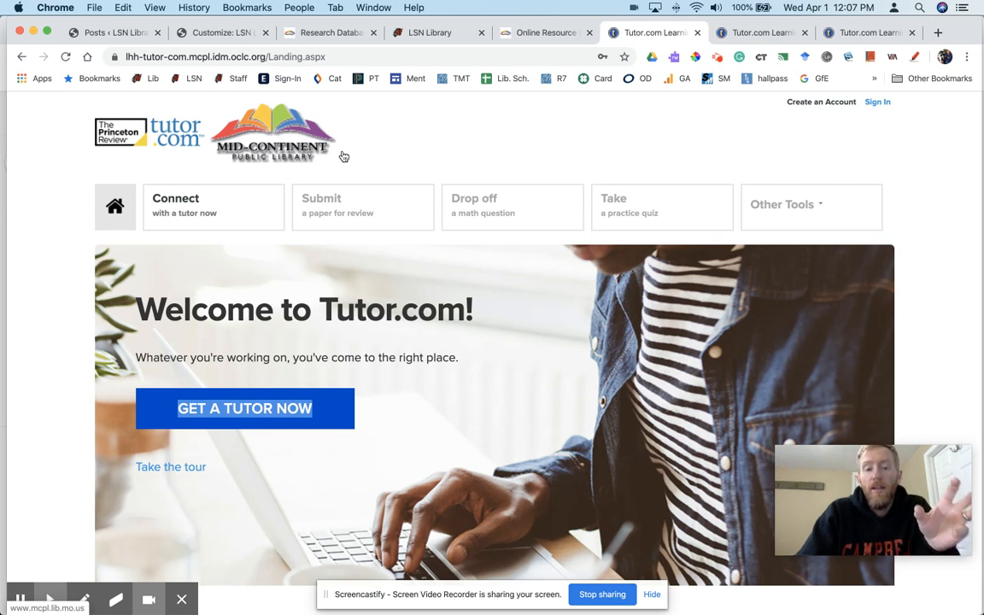
mouse_move(93, 292)
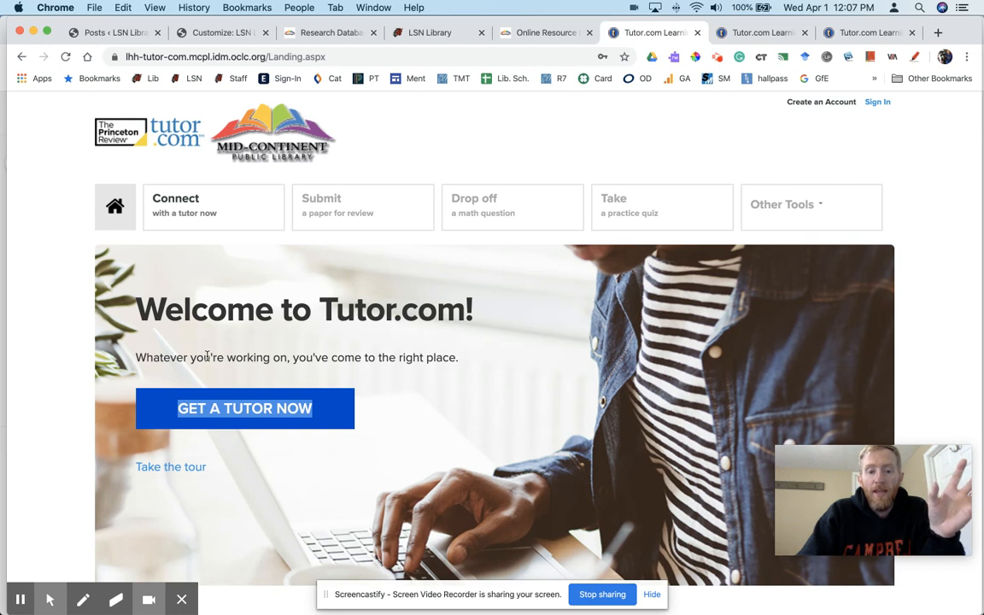
mouse_move(574, 171)
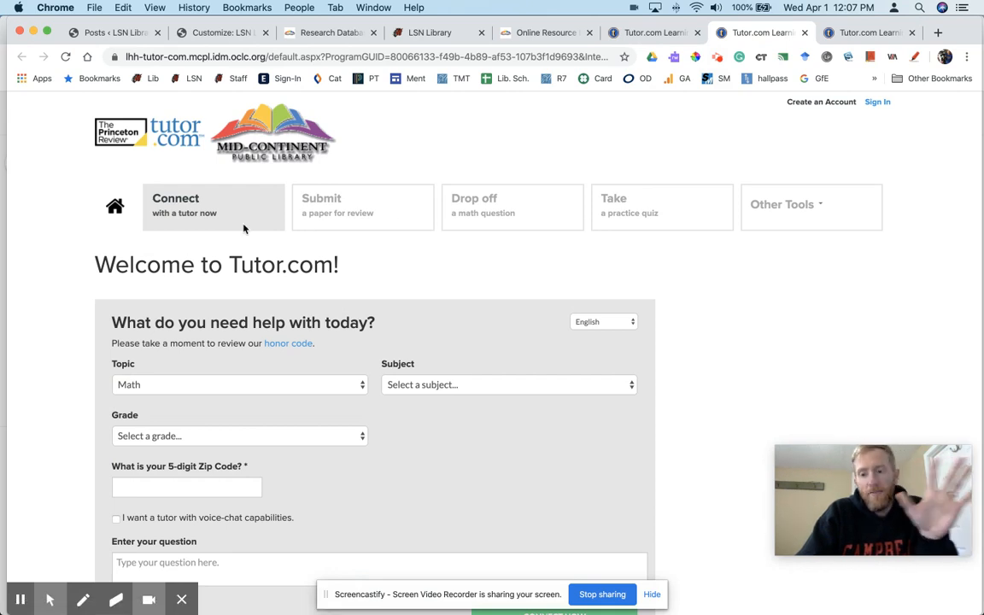
mouse_move(83, 278)
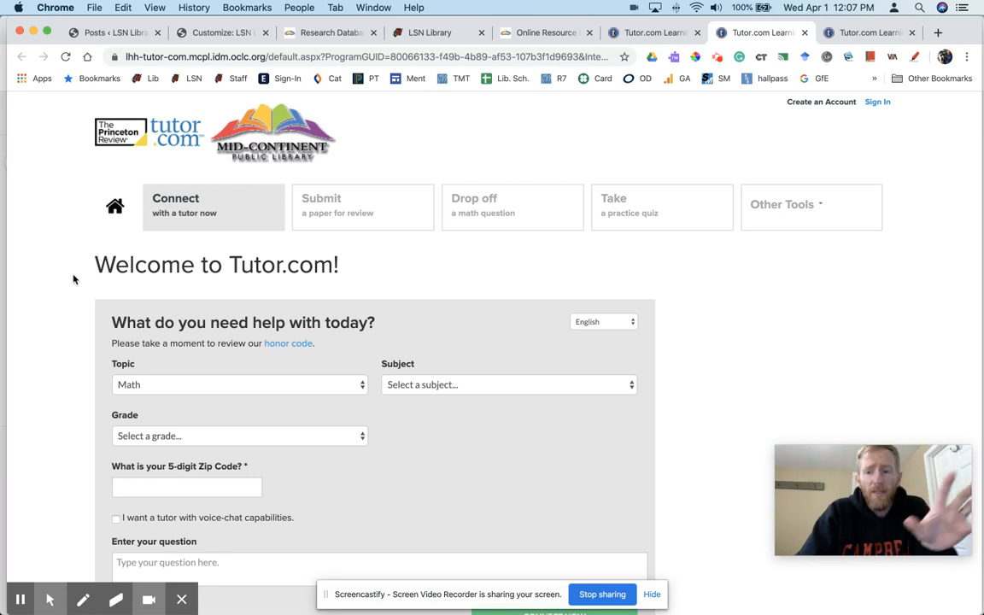
Step: Review the Topic choices on the connect-with-a-tutor form, keeping Math selected
scroll("down", 3)
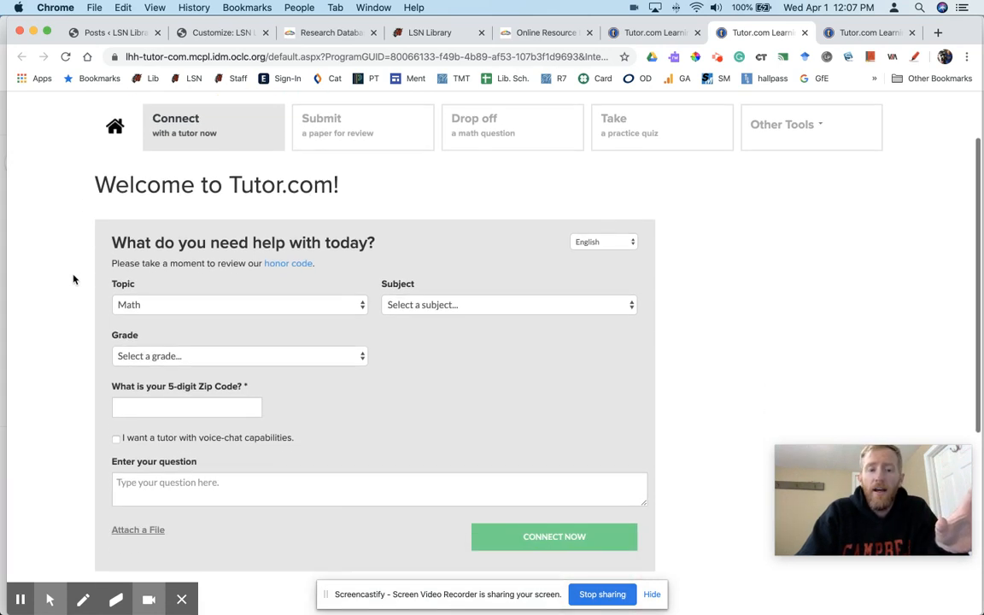
scroll("down", 3)
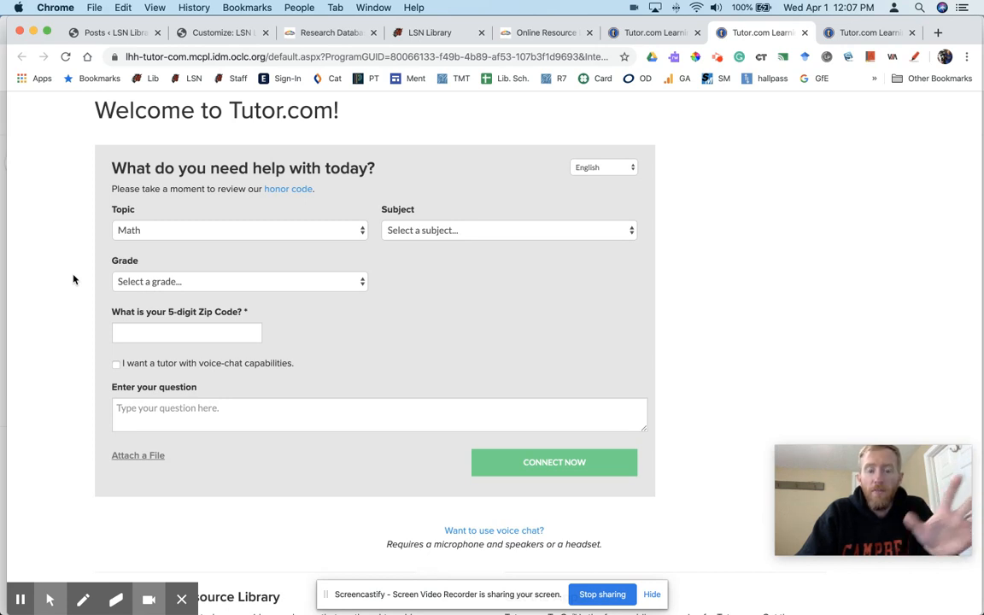
mouse_move(140, 249)
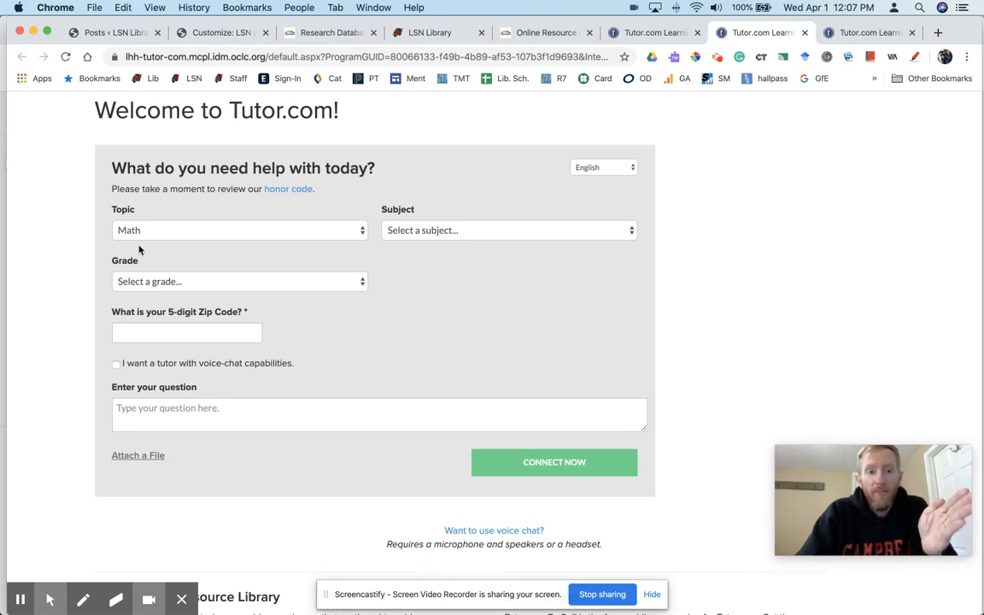
left_click(239, 229)
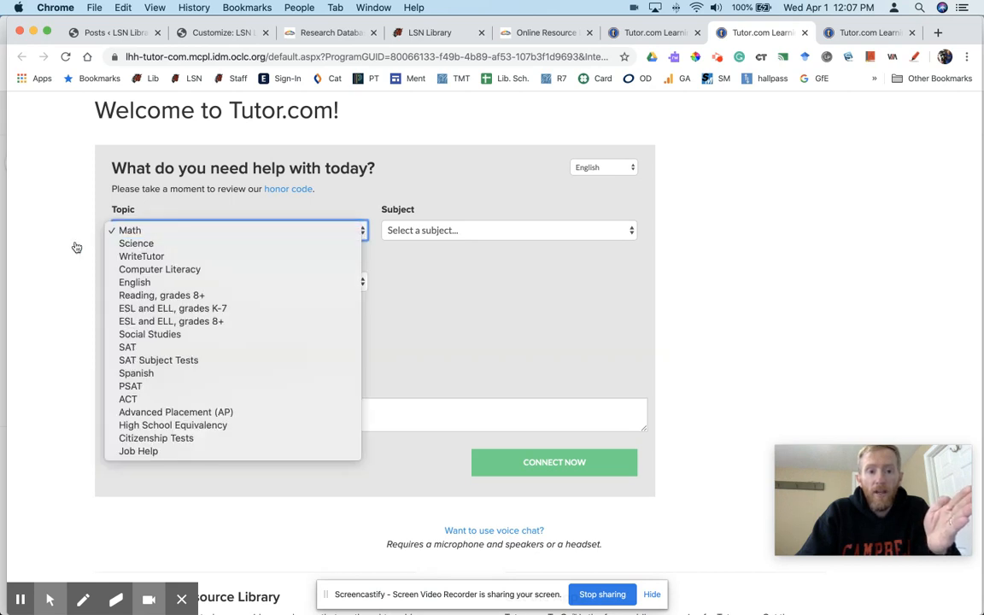
left_click(130, 229)
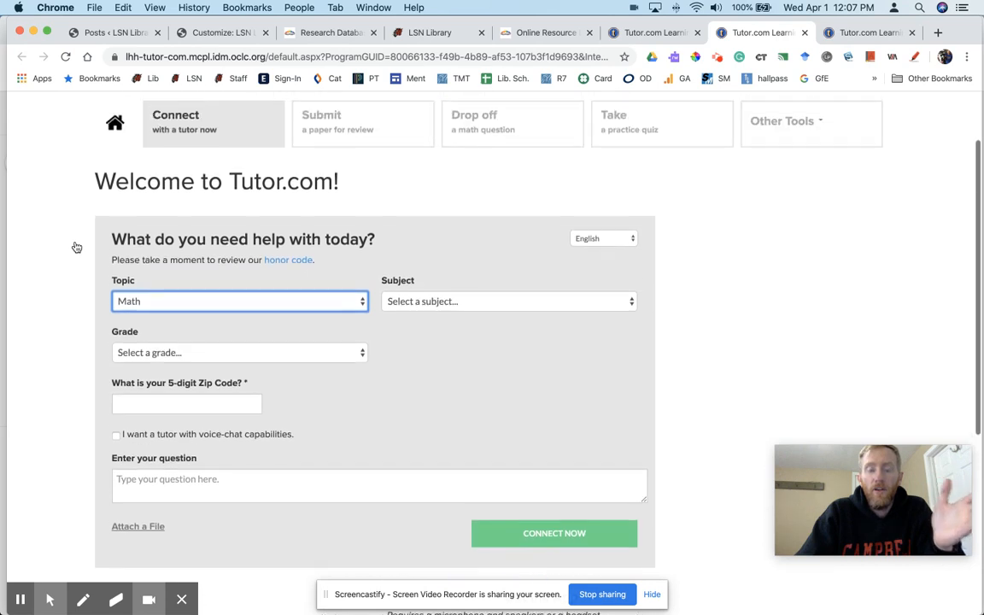
scroll("up", 3)
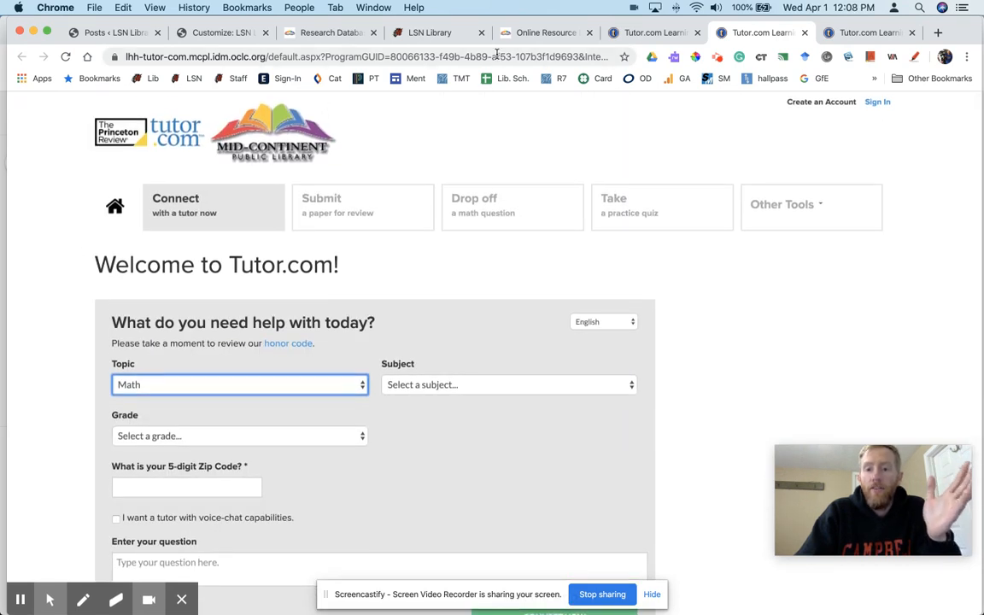
mouse_move(635, 57)
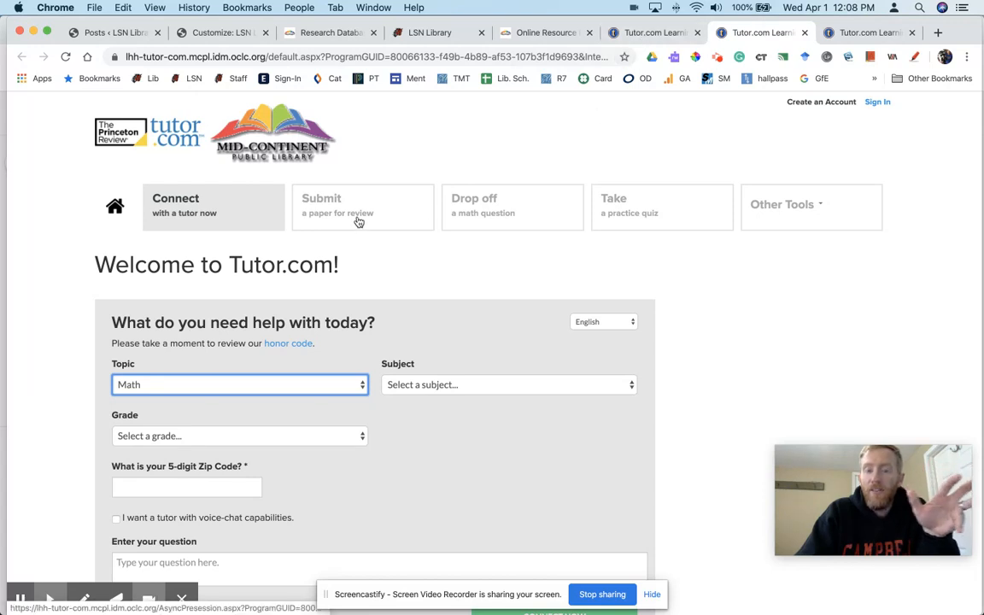
mouse_move(376, 220)
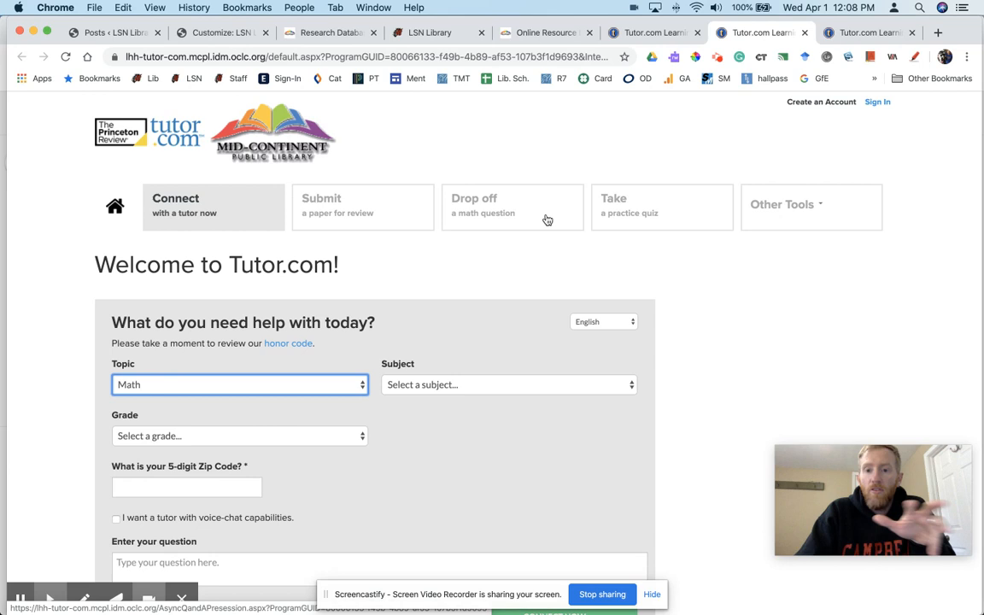
Step: Show the Other Tools list of SAT/ACT, grad school, AP prep and video resources
left_click(782, 205)
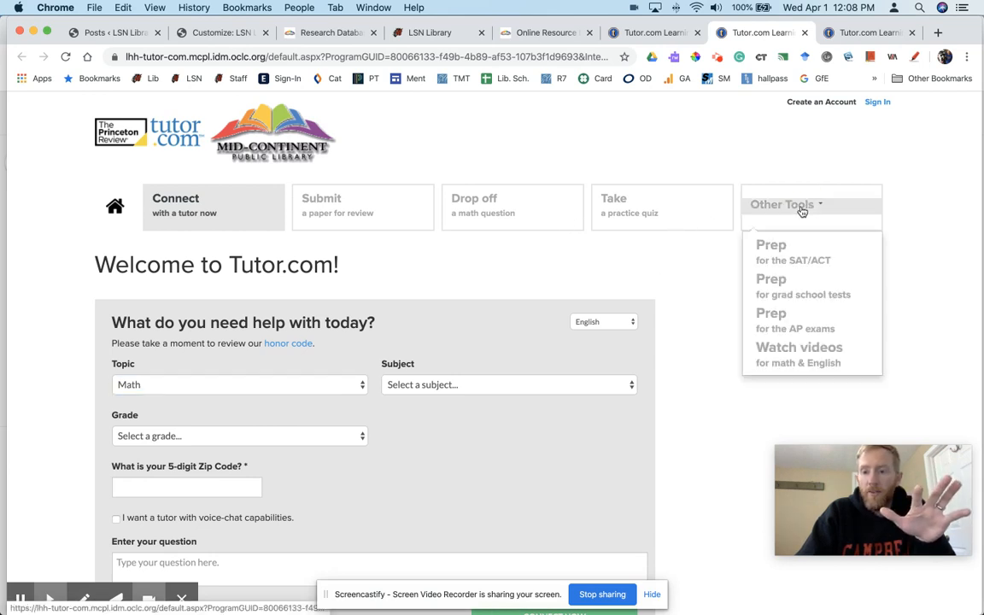
mouse_move(714, 131)
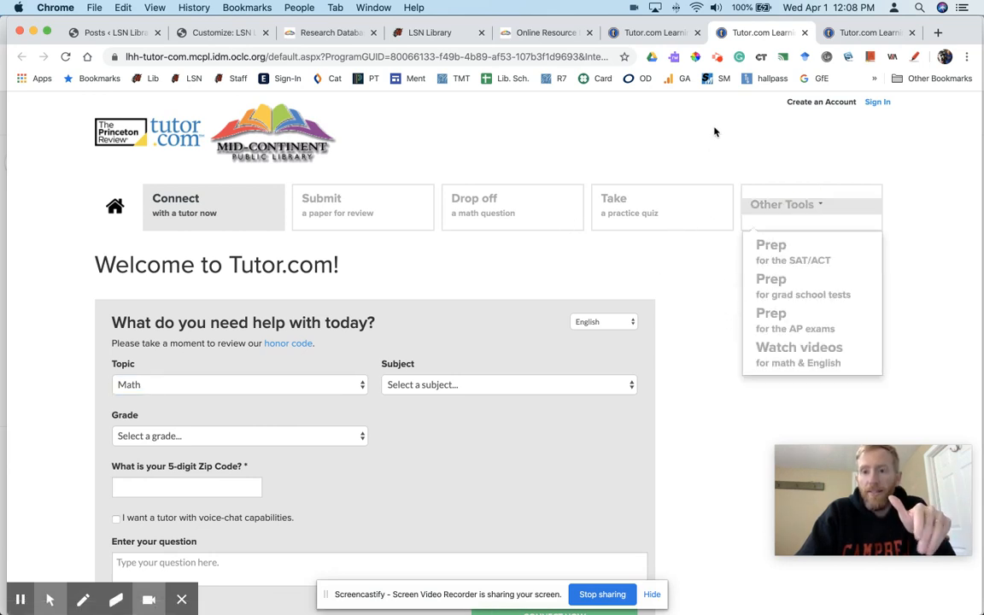
scroll("down", 3)
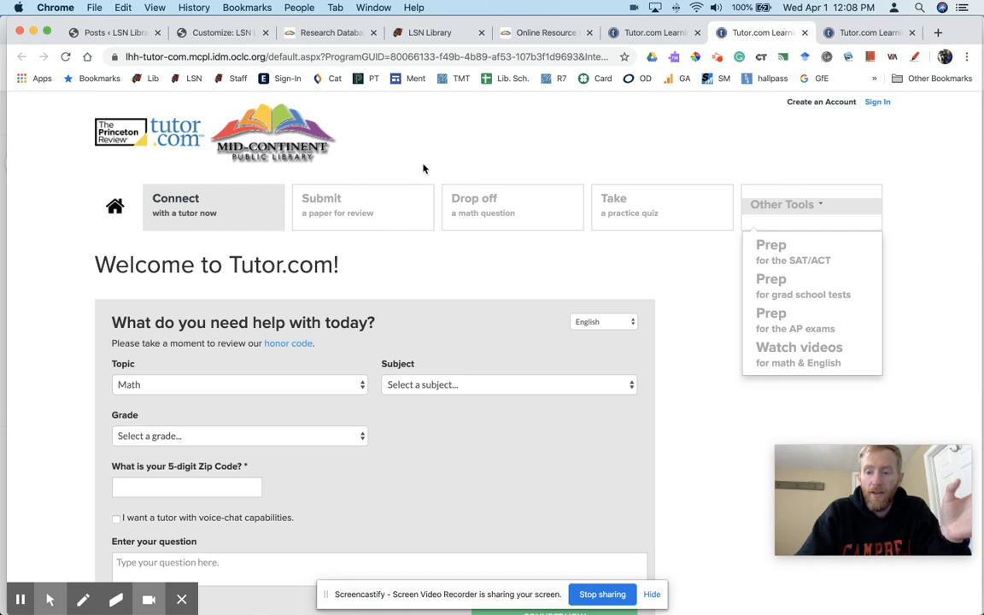
mouse_move(864, 116)
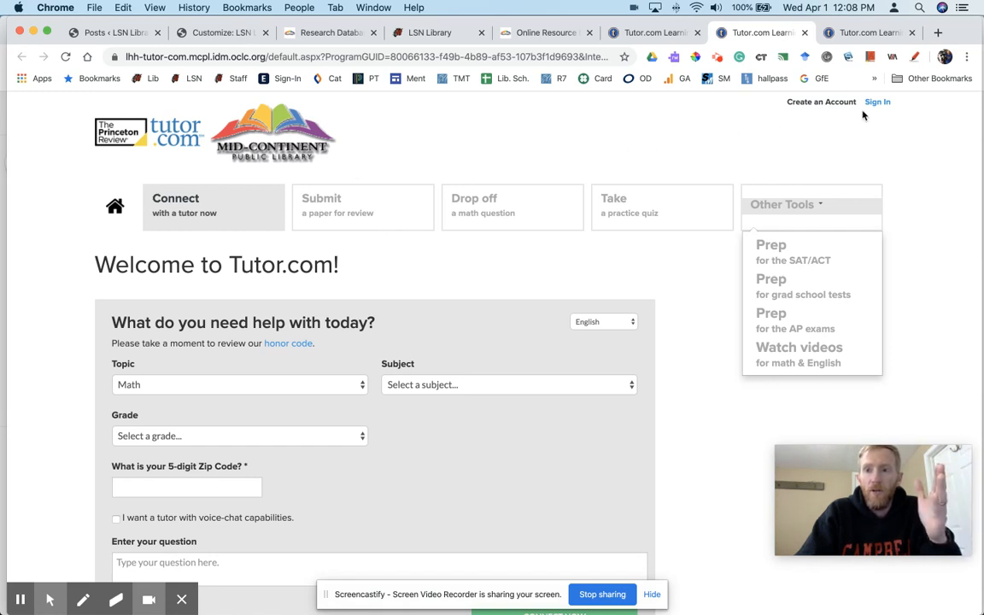
mouse_move(99, 315)
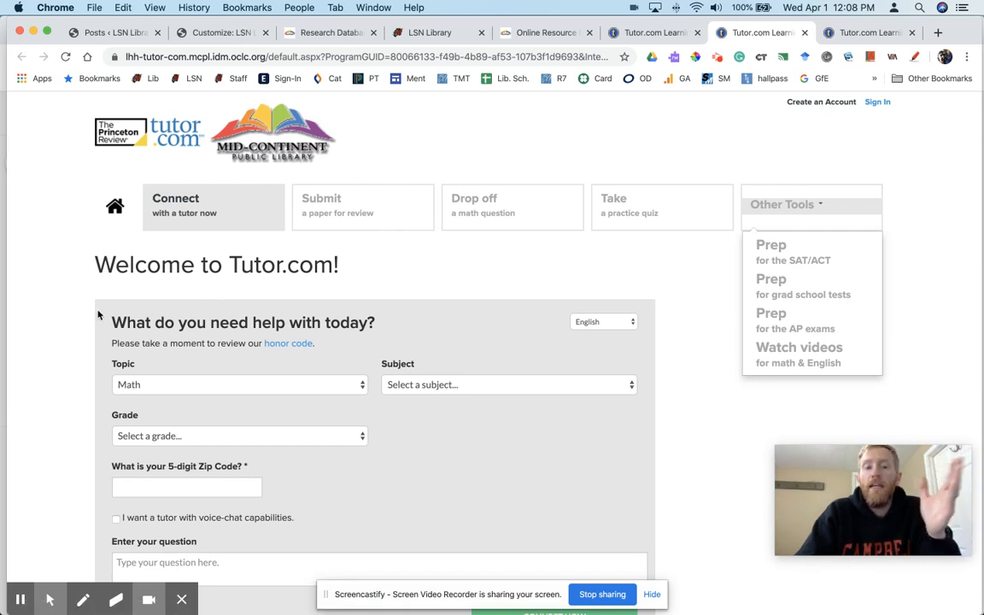
scroll("down", 3)
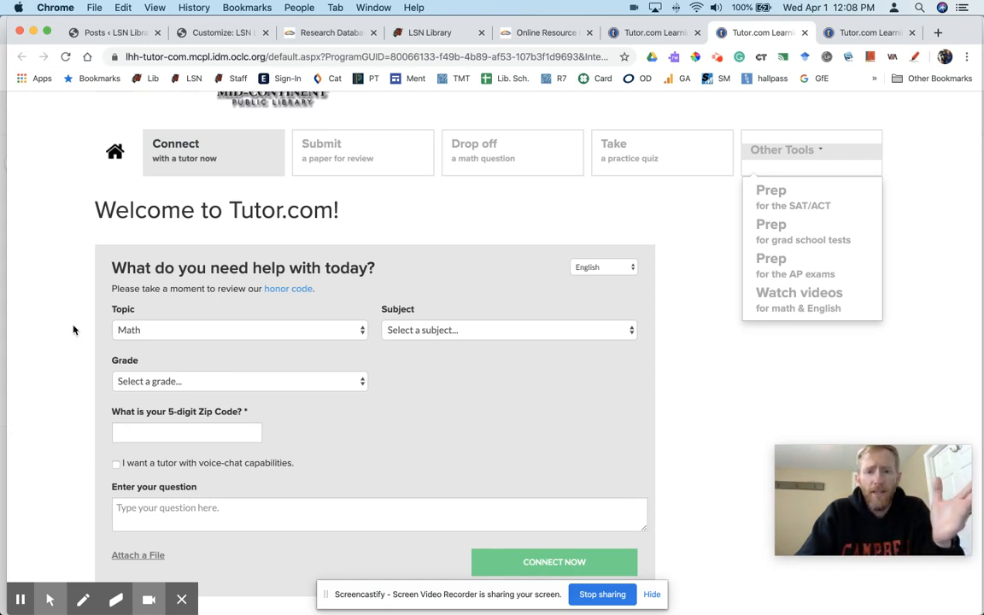
Step: Scroll further down the Tutor.com page before returning to the LSN Library tab
scroll("down", 3)
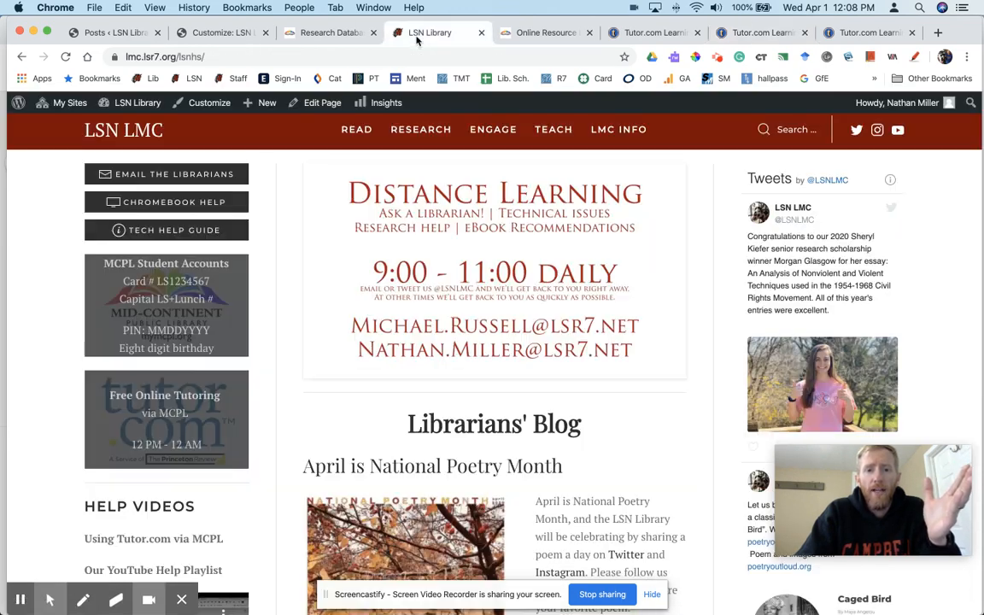
mouse_move(332, 284)
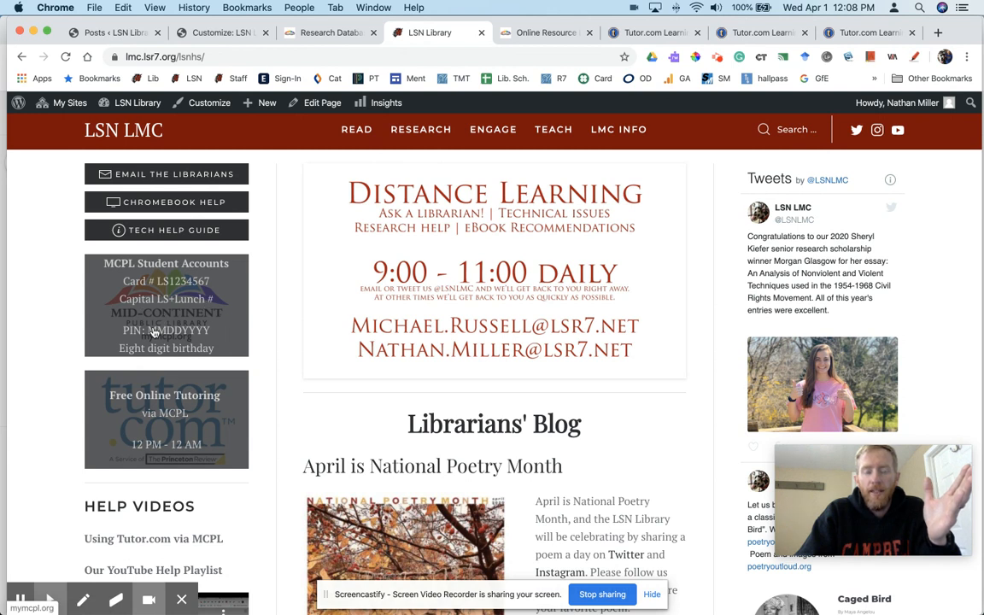
mouse_move(157, 423)
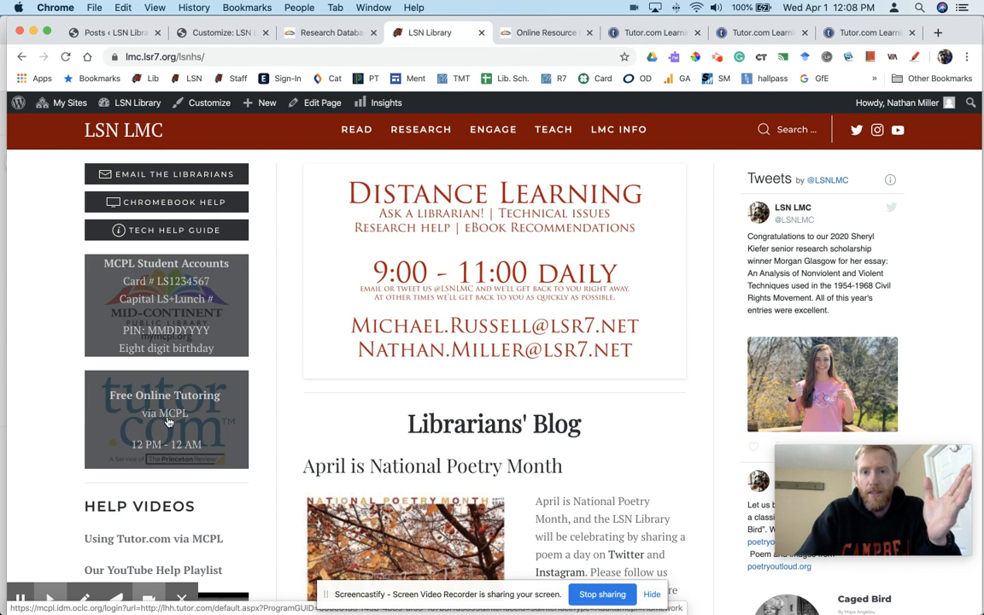
mouse_move(317, 203)
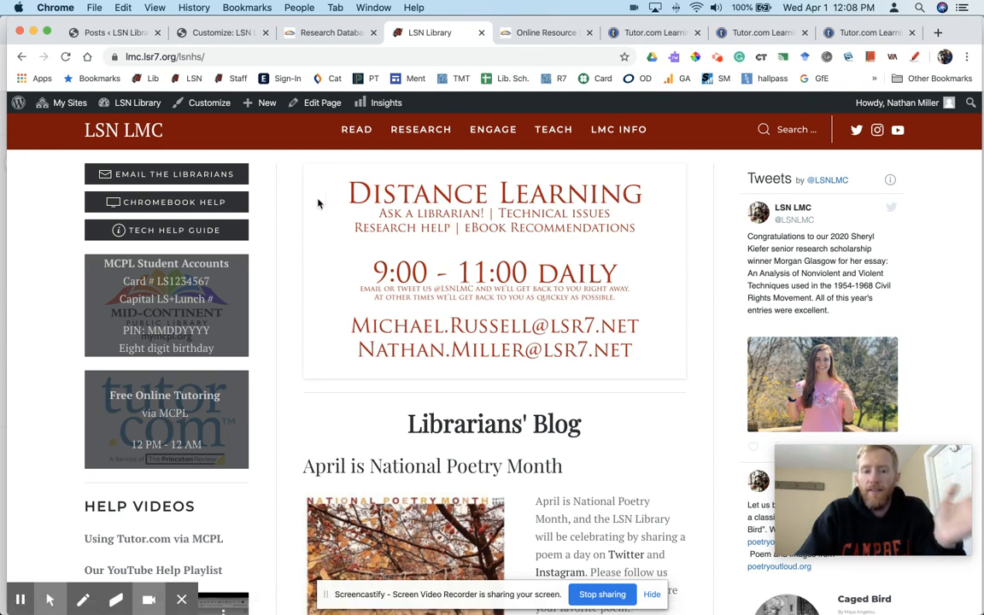
mouse_move(266, 239)
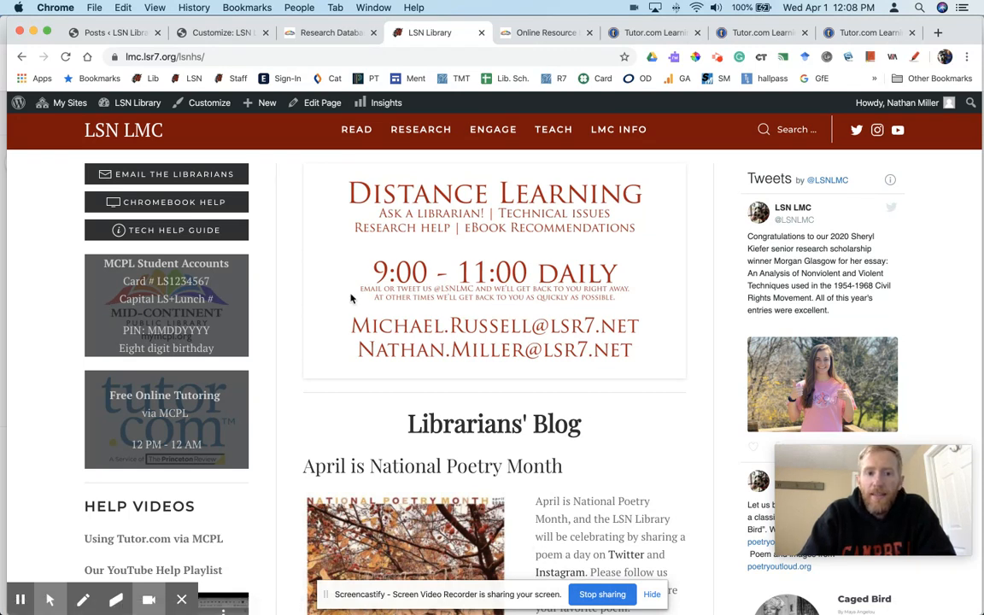
mouse_move(165, 174)
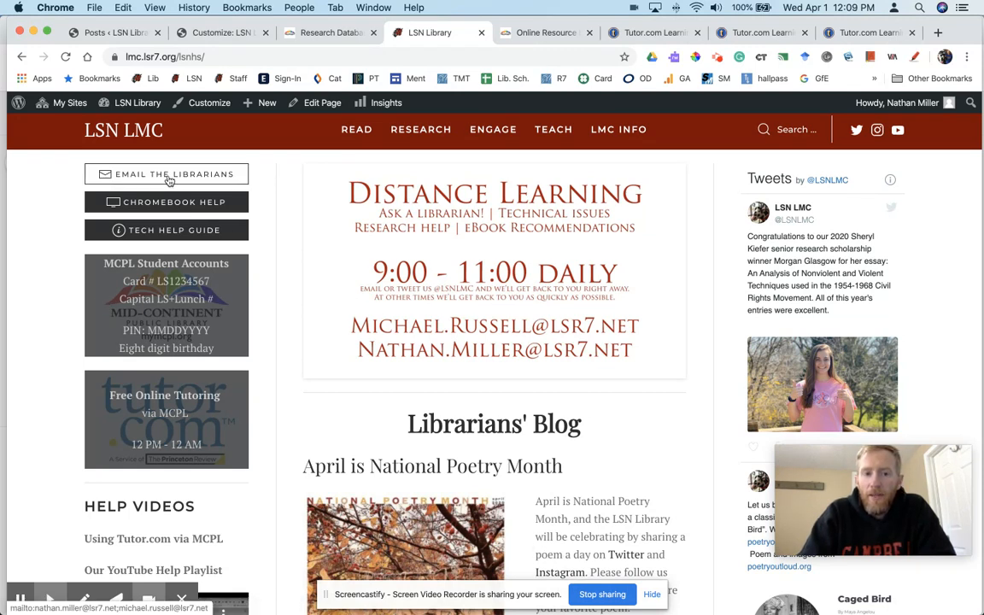